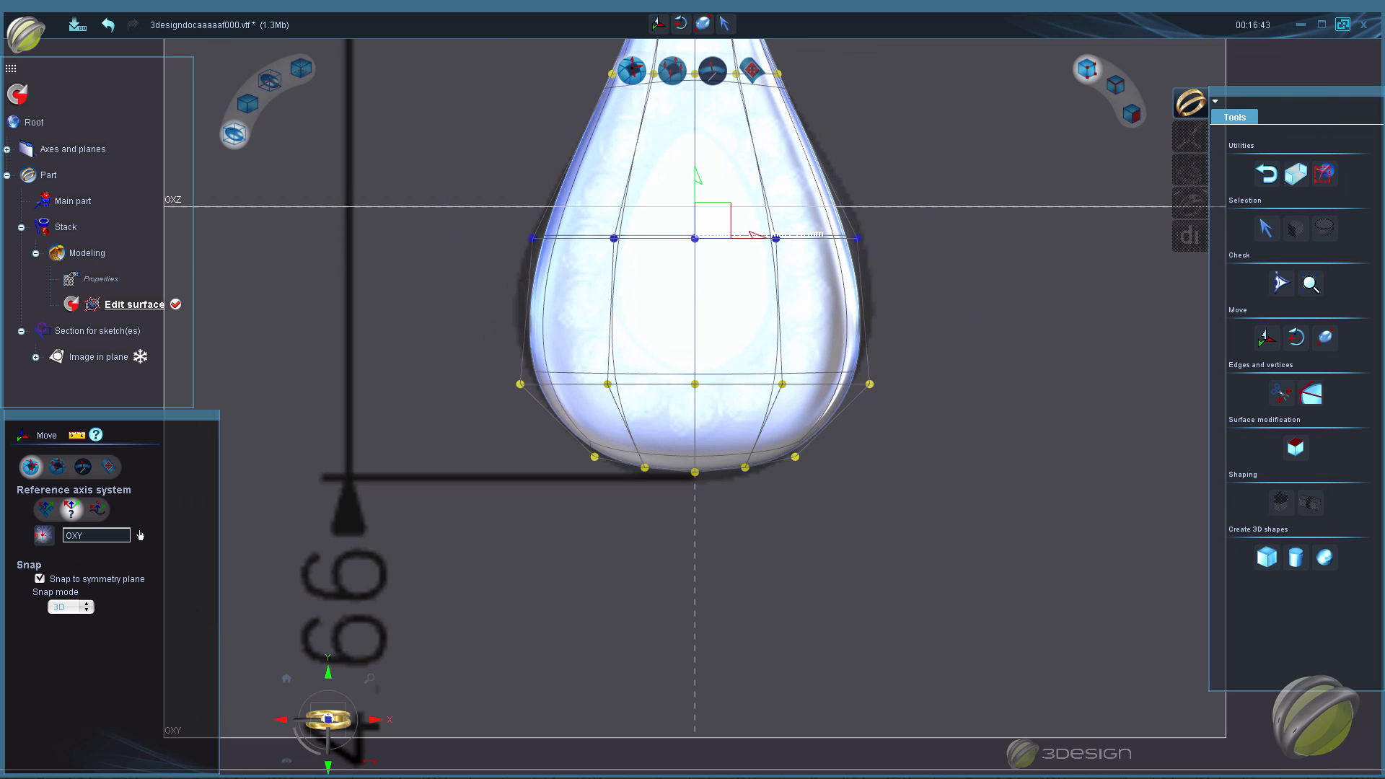
Adjust a control point of the teardrop surface toward the rounded loop shape
click(81, 466)
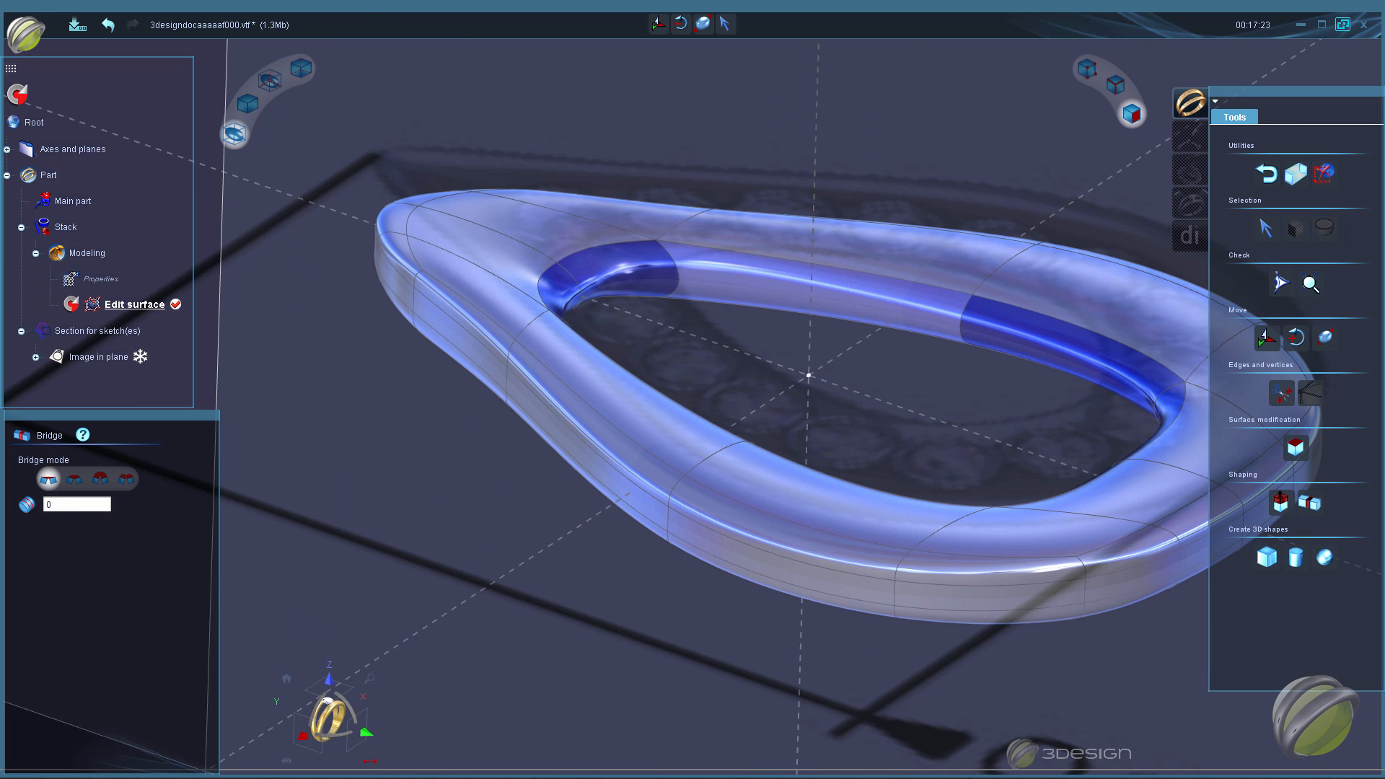
Bridge the selected inner-rim faces with 2 segments
text(2)
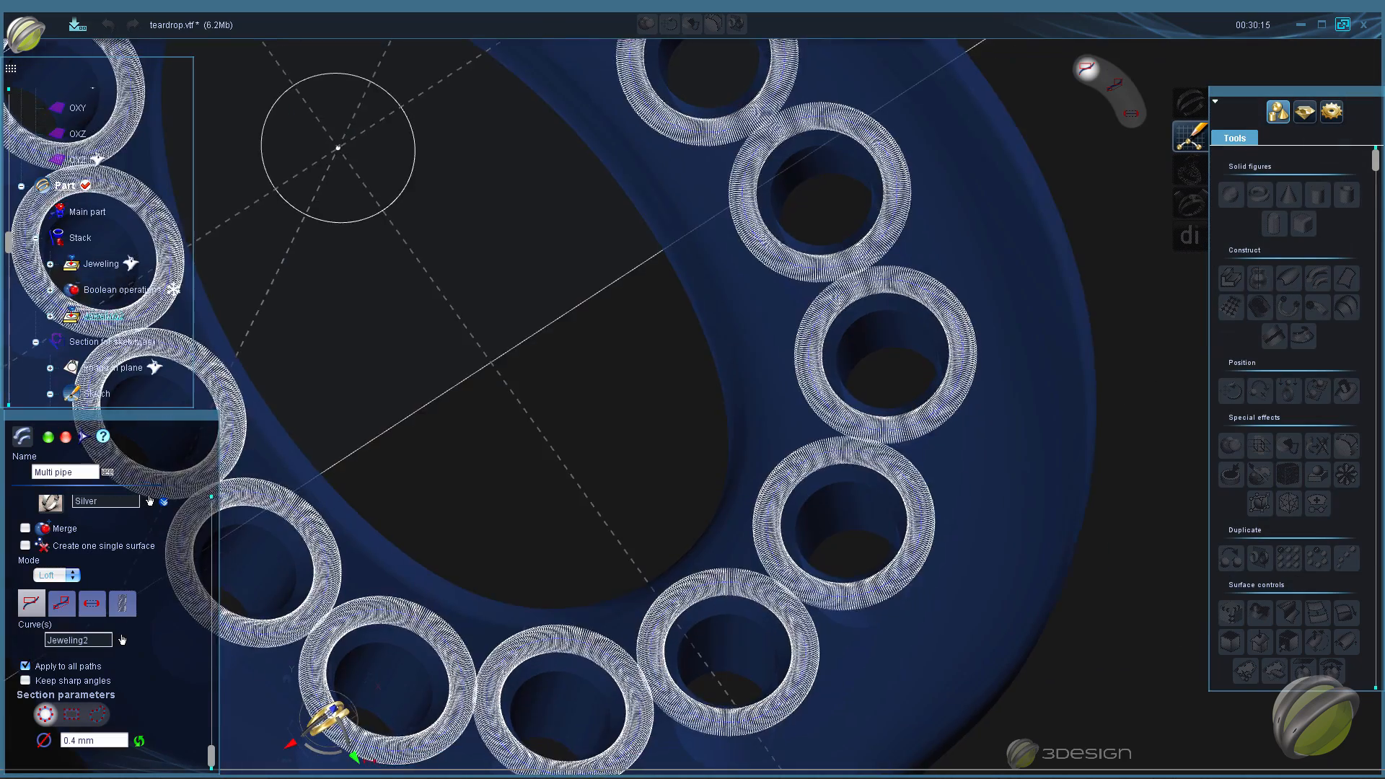
Validate the 0.4 mm silver Multi pipe on all Jeweling2 curves to build the tube bezels
click(30, 435)
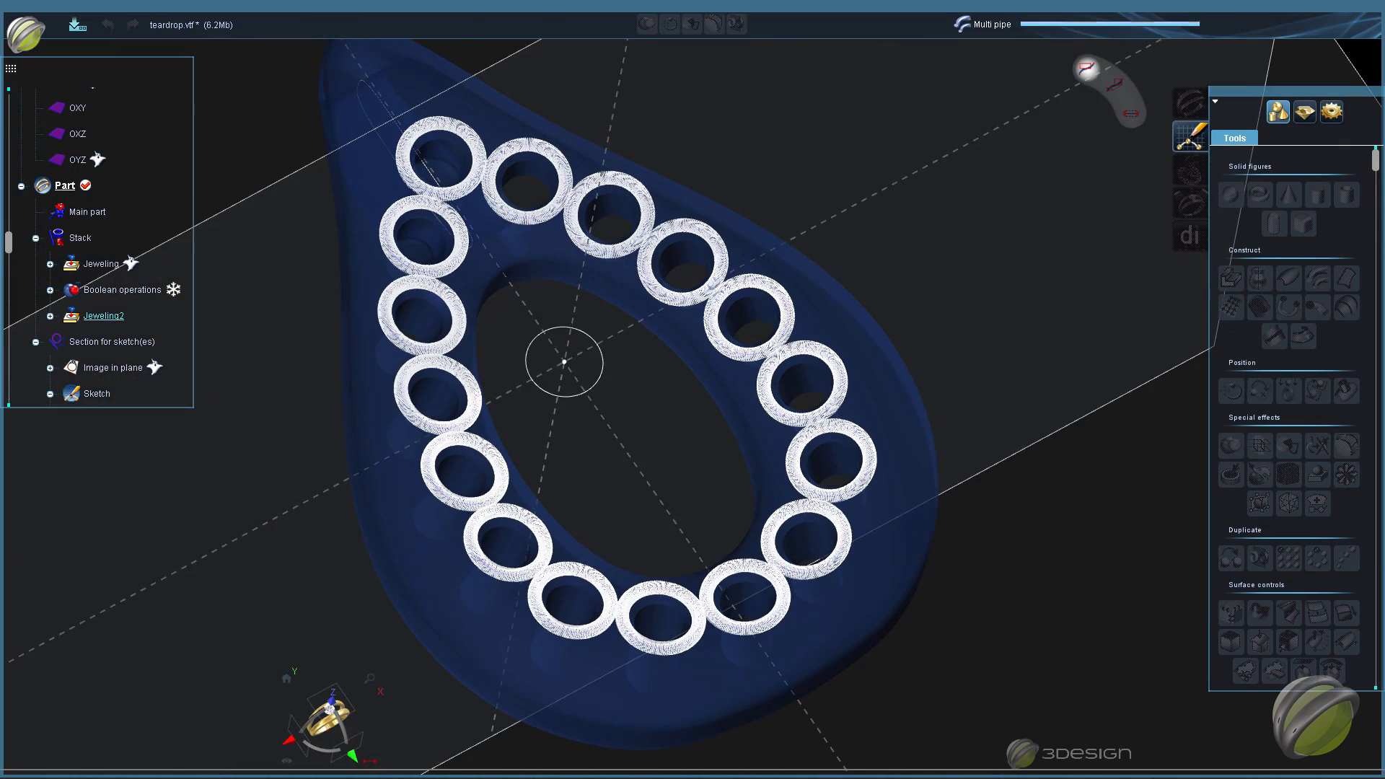